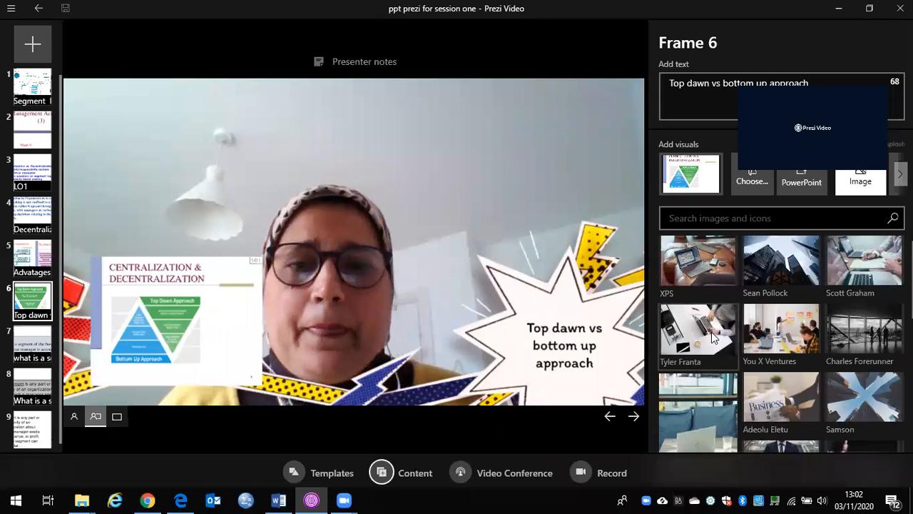
- Jump back to frame 1, 'Segment Reporting', with the laptop picture beside the presenter
{"action": "left_click", "coordinate": [610, 416]}
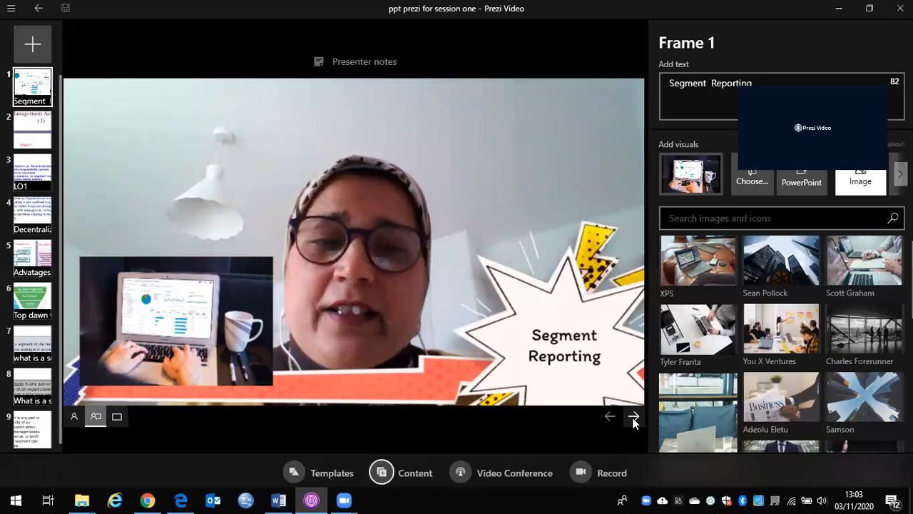
- Advance to frame 3, 'LO1', showing the four Lecture Learning Outcomes
{"action": "left_click", "coordinate": [633, 416]}
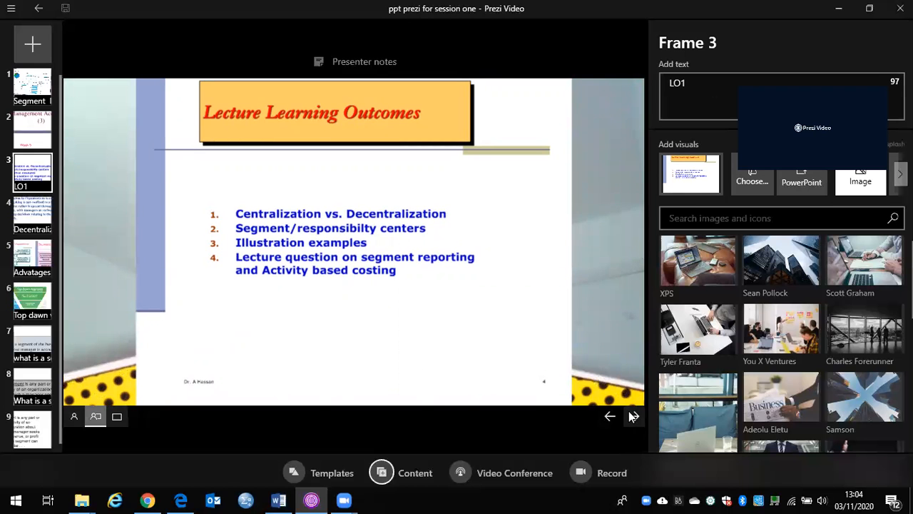
- Advance to frame 4, 'Decentralization', showing the Decentralisation in Organisations slide
{"action": "left_click", "coordinate": [634, 416]}
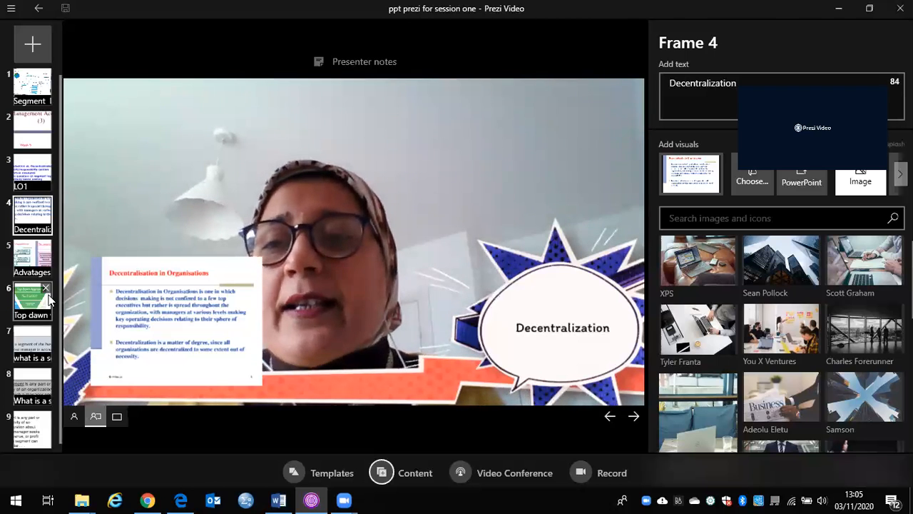
- Move the 'Top dawn vs bottom up approach' frame ahead of Advatages, then step back and forward to it
{"action": "left_click", "coordinate": [32, 257]}
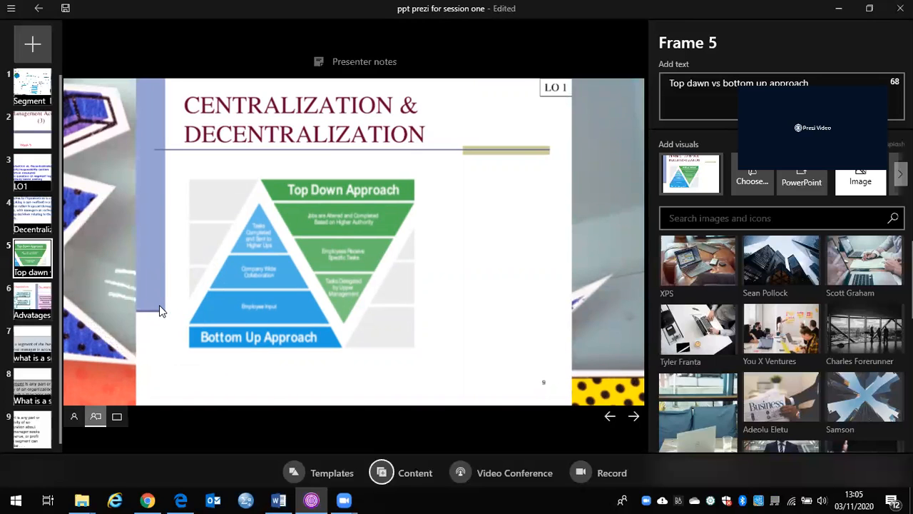
{"action": "mouse_move", "coordinate": [570, 414]}
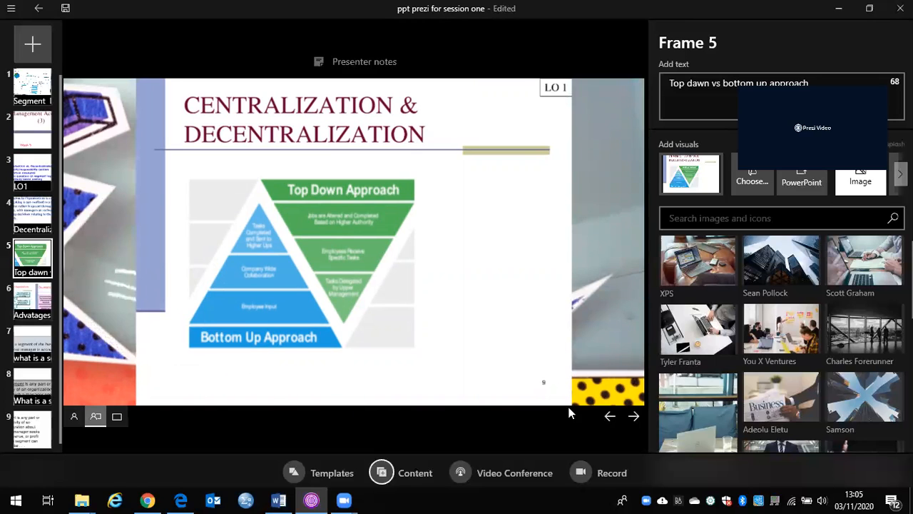
{"action": "left_click", "coordinate": [609, 416]}
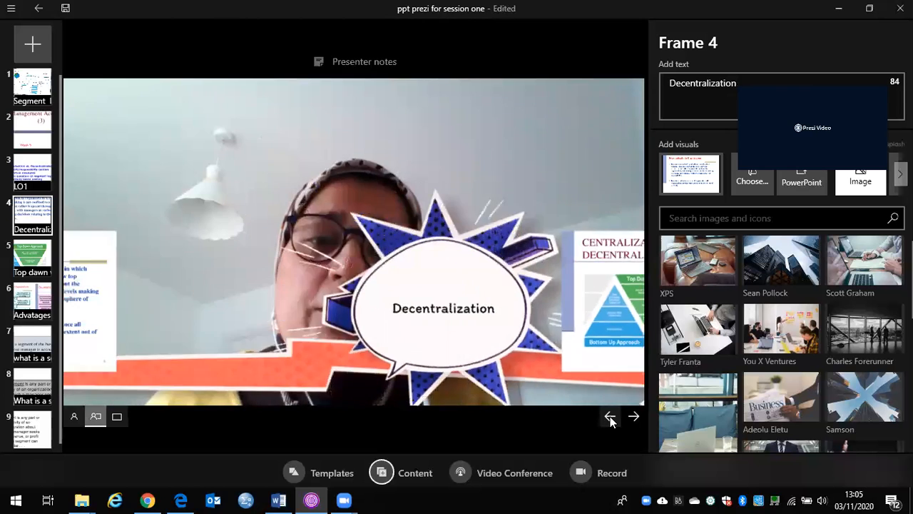
{"action": "left_click", "coordinate": [633, 416]}
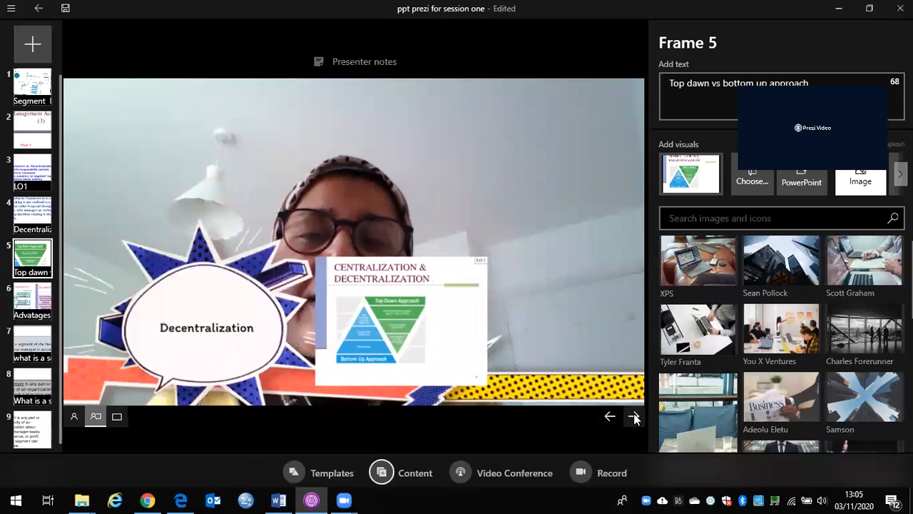
- Advance past frame 5 to frame 6, 'Advatages vs. disadvatages of decentralization'
{"action": "left_click", "coordinate": [634, 416]}
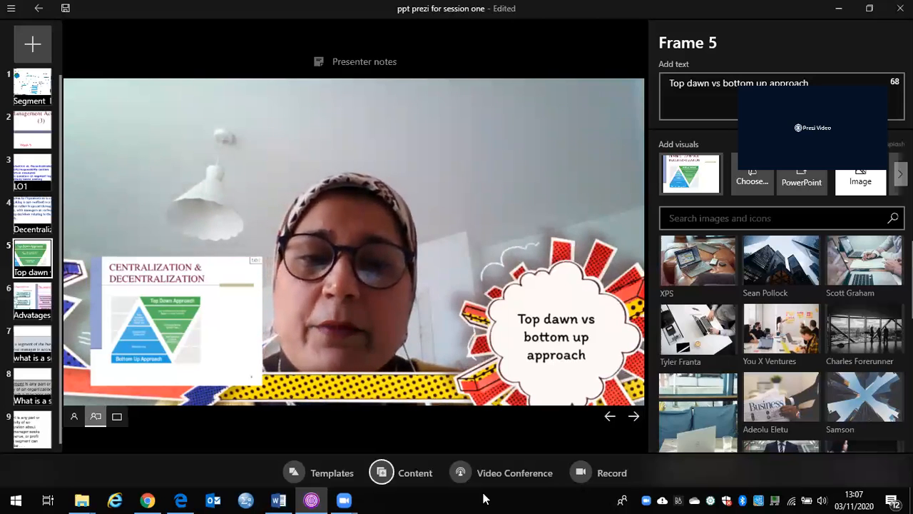
{"action": "mouse_move", "coordinate": [493, 431]}
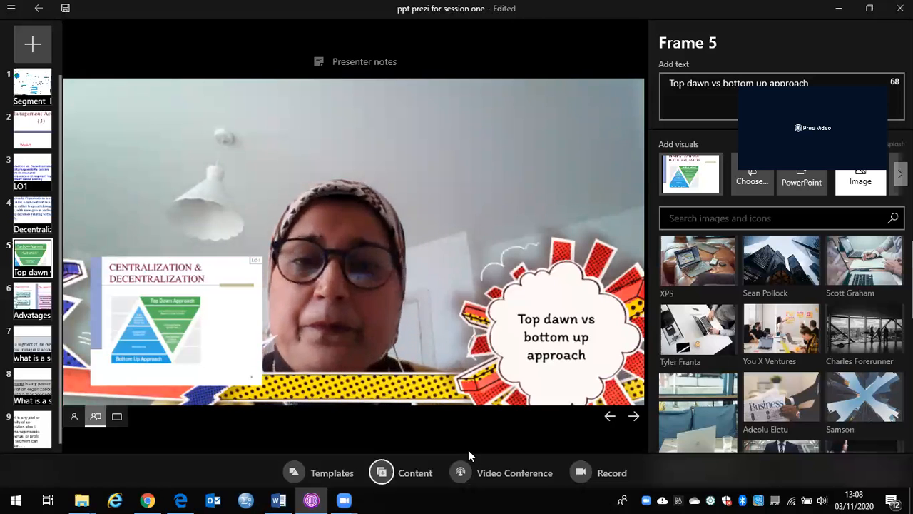
{"action": "left_click", "coordinate": [633, 416]}
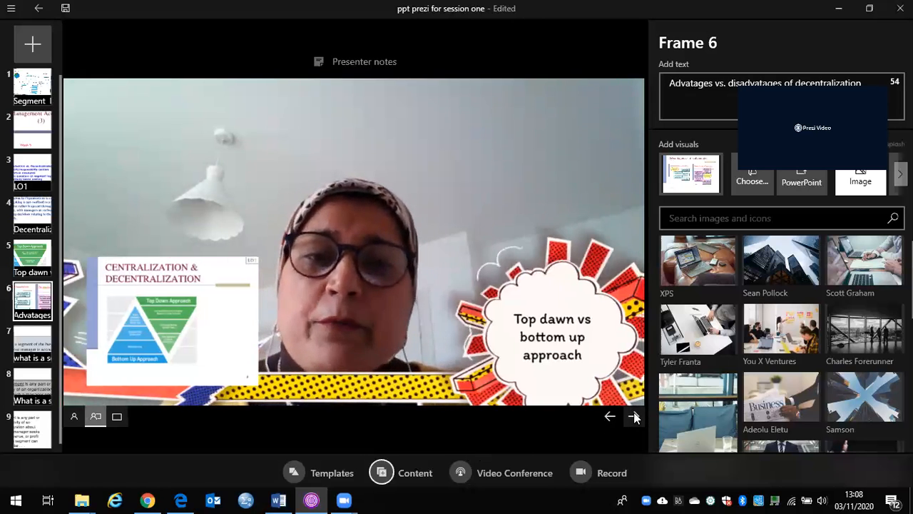
- Enlarge the Advantages vs. disadvantages slide, step back to frame 5, then return to frame 6
{"action": "left_click", "coordinate": [634, 416]}
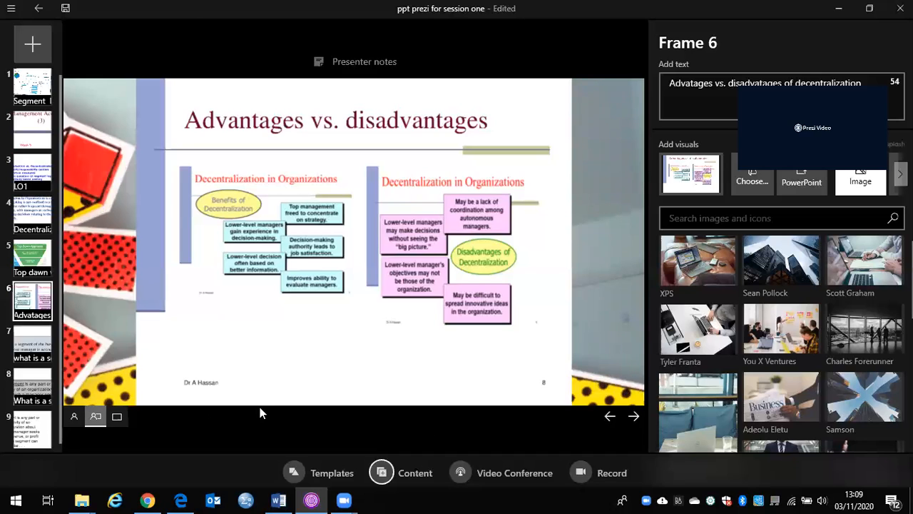
{"action": "left_click", "coordinate": [610, 416]}
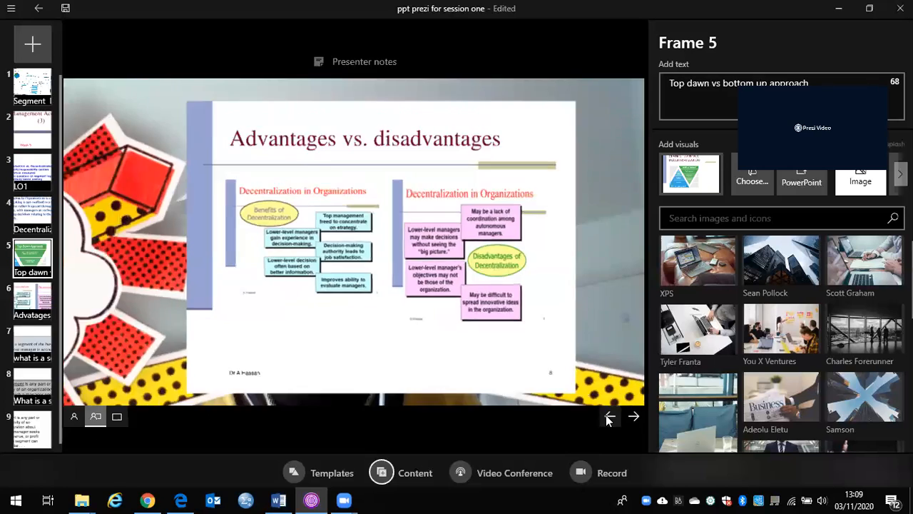
{"action": "left_click", "coordinate": [633, 415]}
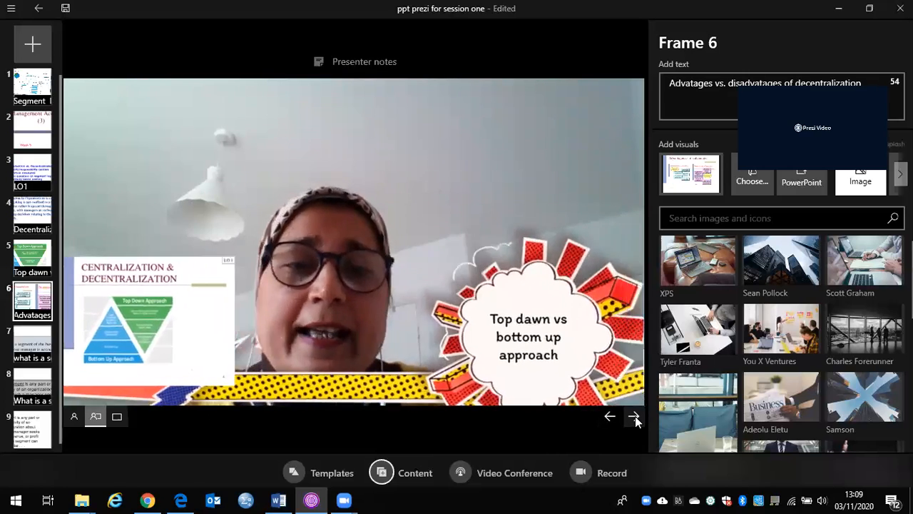
{"action": "left_click", "coordinate": [633, 416]}
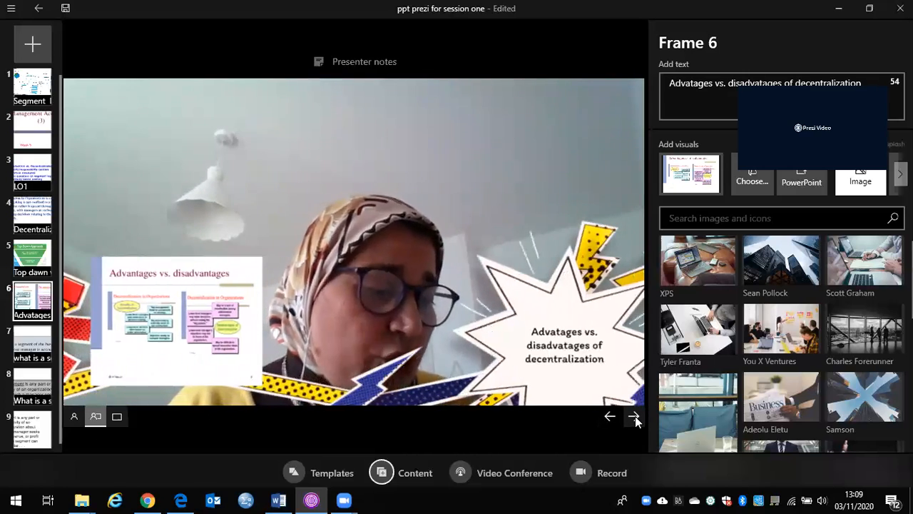